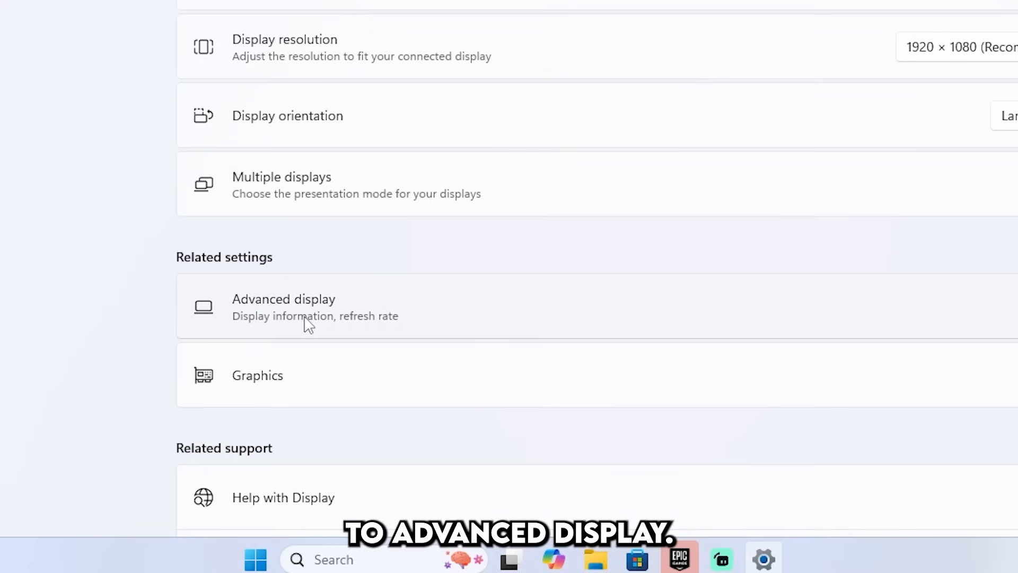
On the Advanced display page, set the monitor's refresh rate to 180 Hz
click(283, 307)
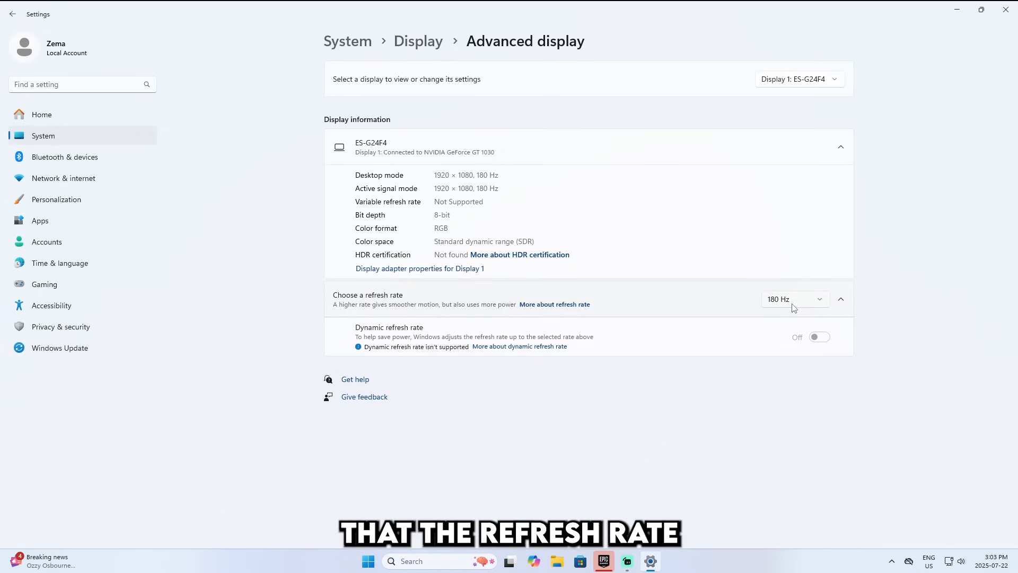
click(792, 299)
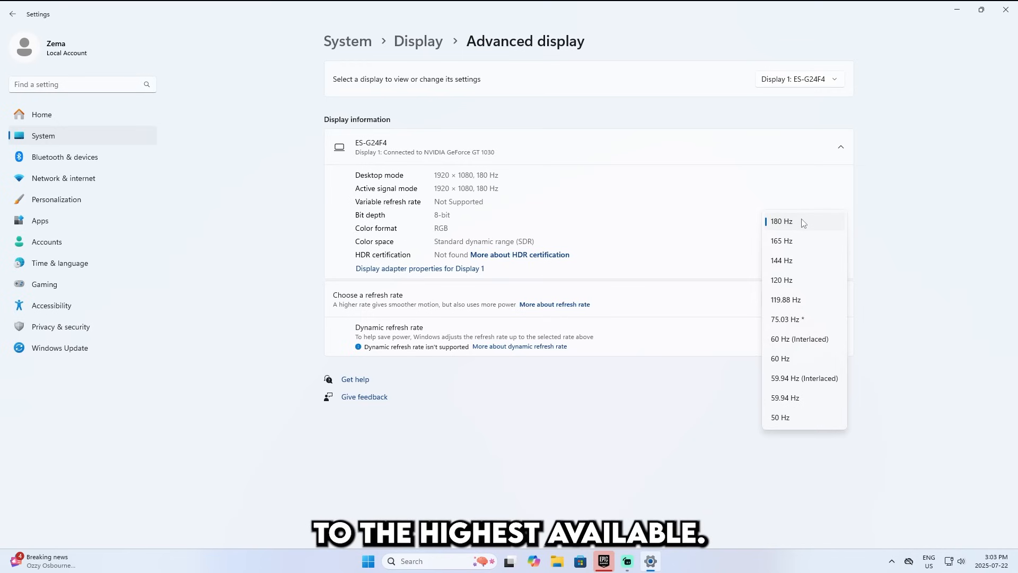
mouse_move(807, 227)
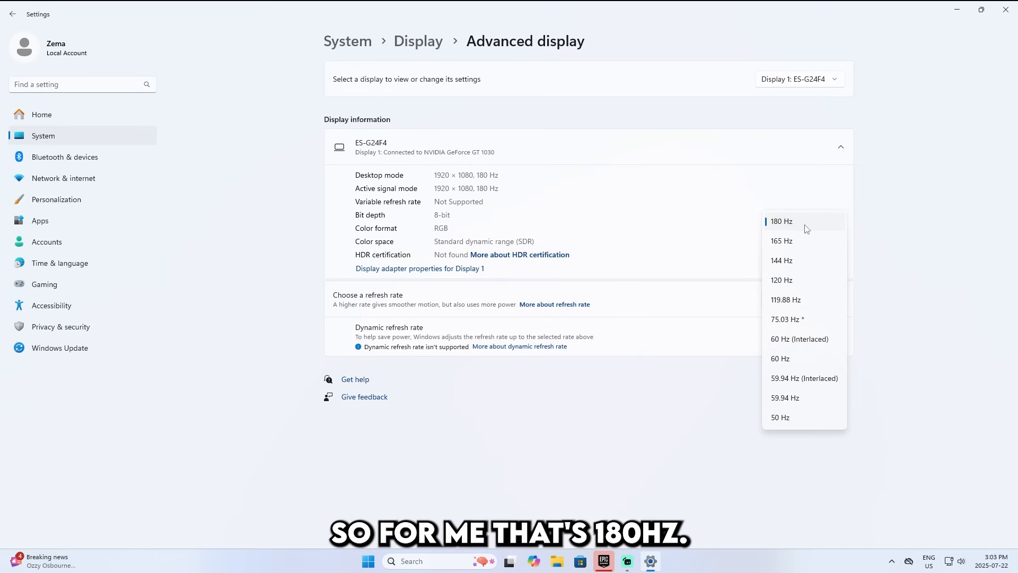
click(782, 221)
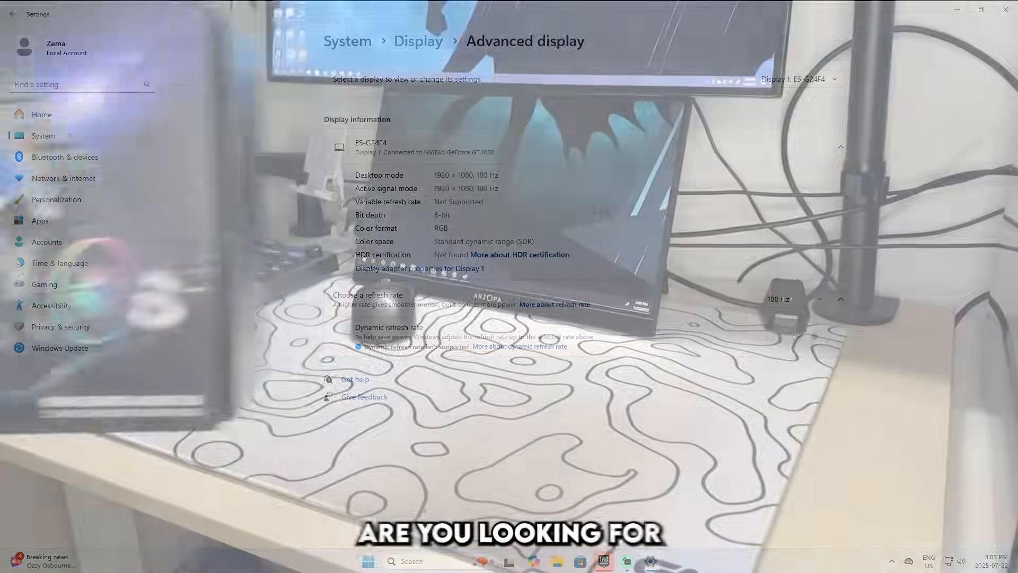